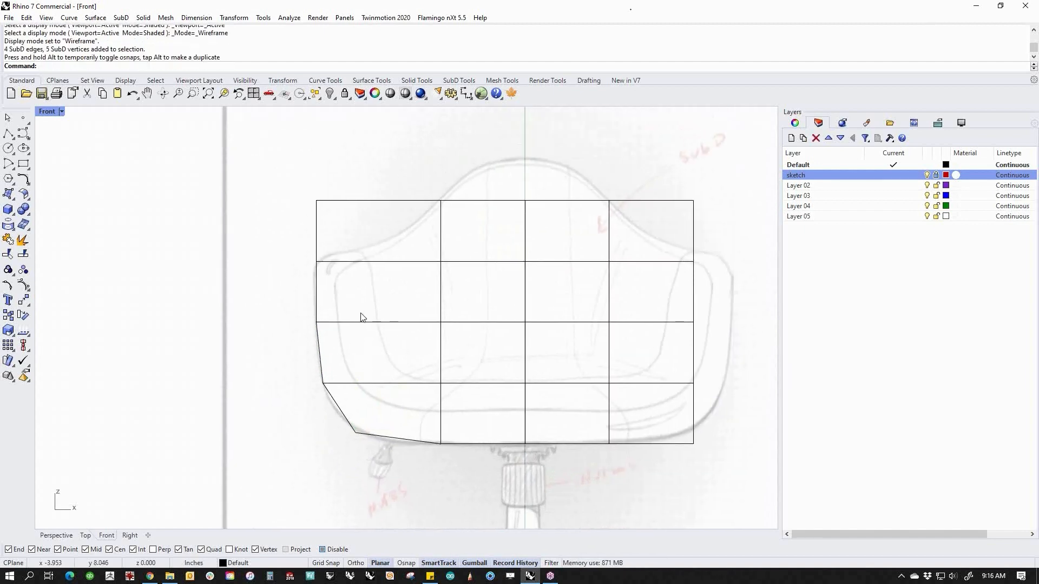
# Step: Undo the last change to the gridded SubD block before editing its front-top faces
pyautogui.press('ctrl+z')
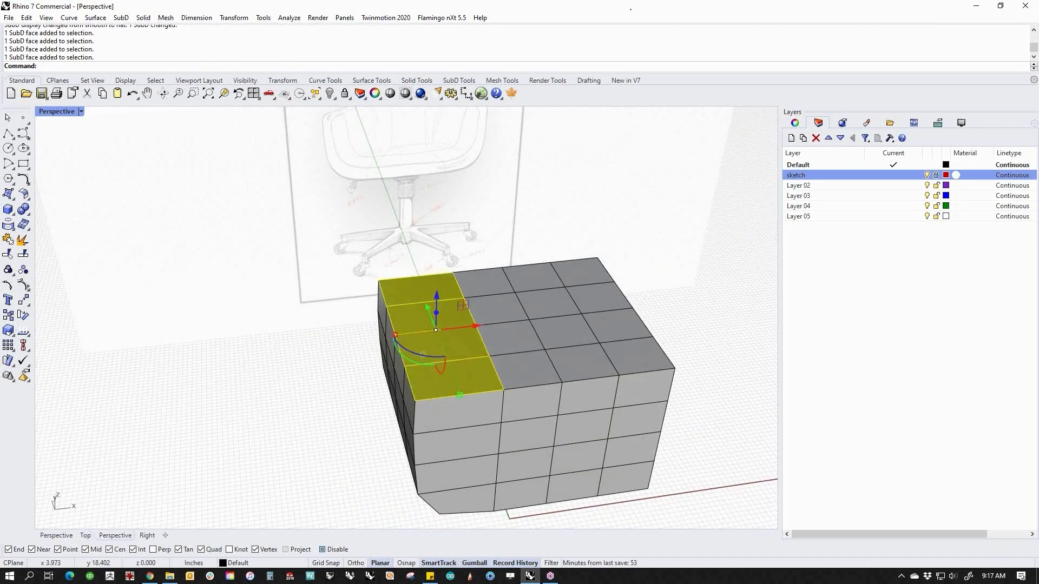
# Step: Delete the selected top and front faces so the block opens into a chair-like shell
pyautogui.press('Delete')
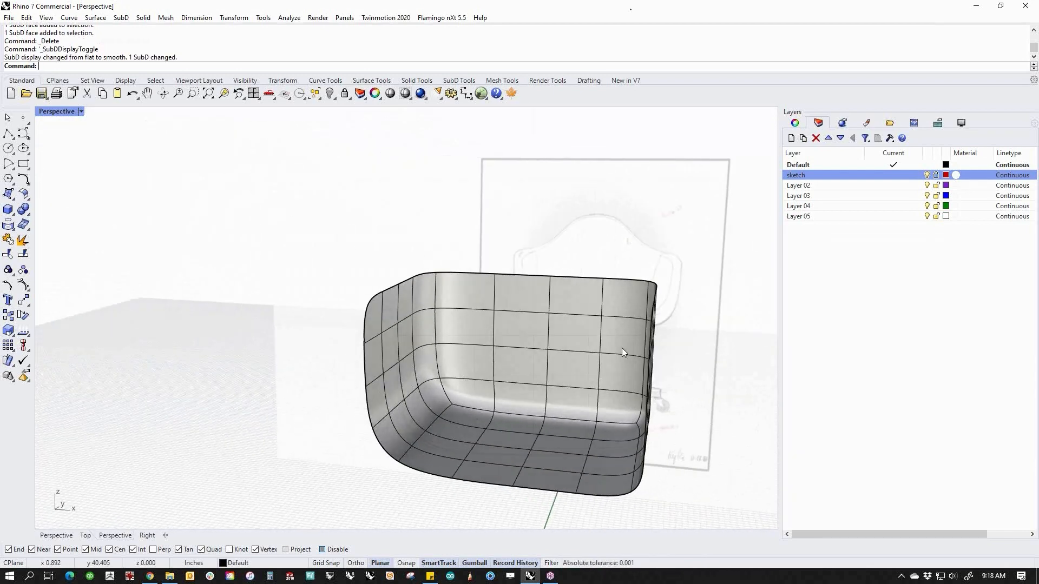
pyautogui.click(106, 535)
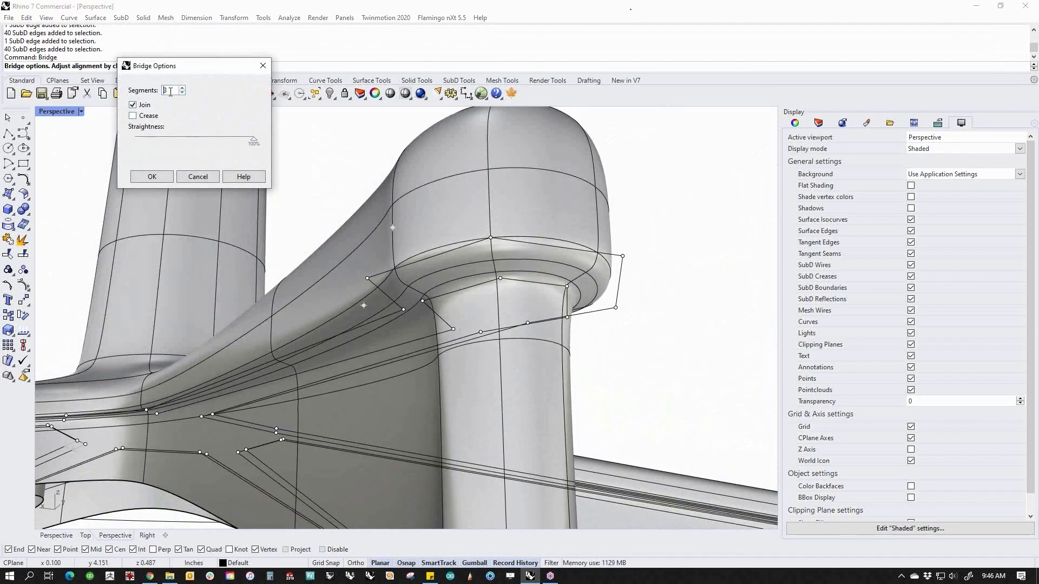
# Step: Confirm the Bridge of the selected base edge loops with Join enabled
pyautogui.click(151, 177)
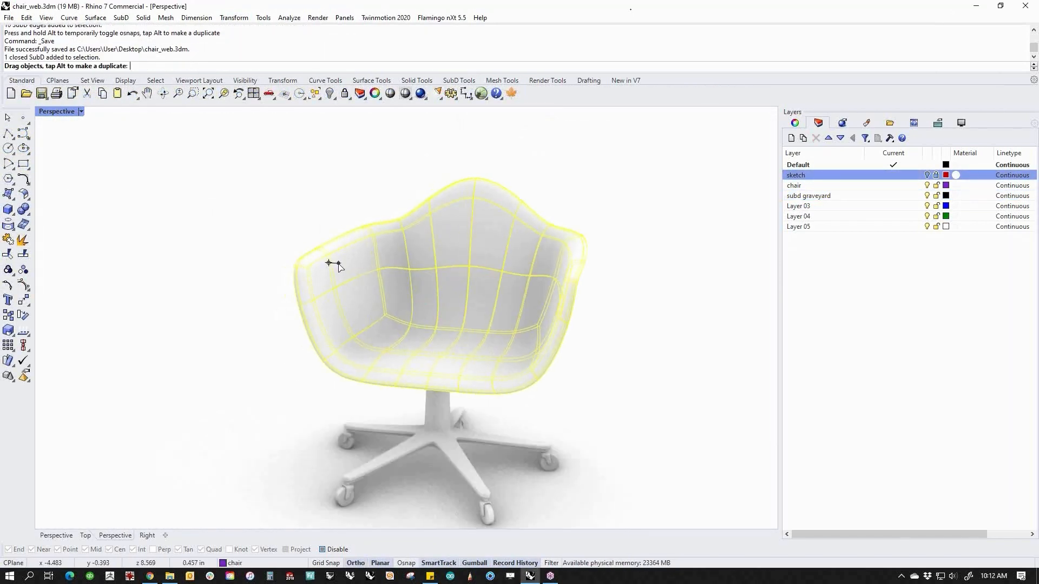
# Step: Undo the stray drag so the chair shell sits back on its swivel base
pyautogui.press('ctrl+z')
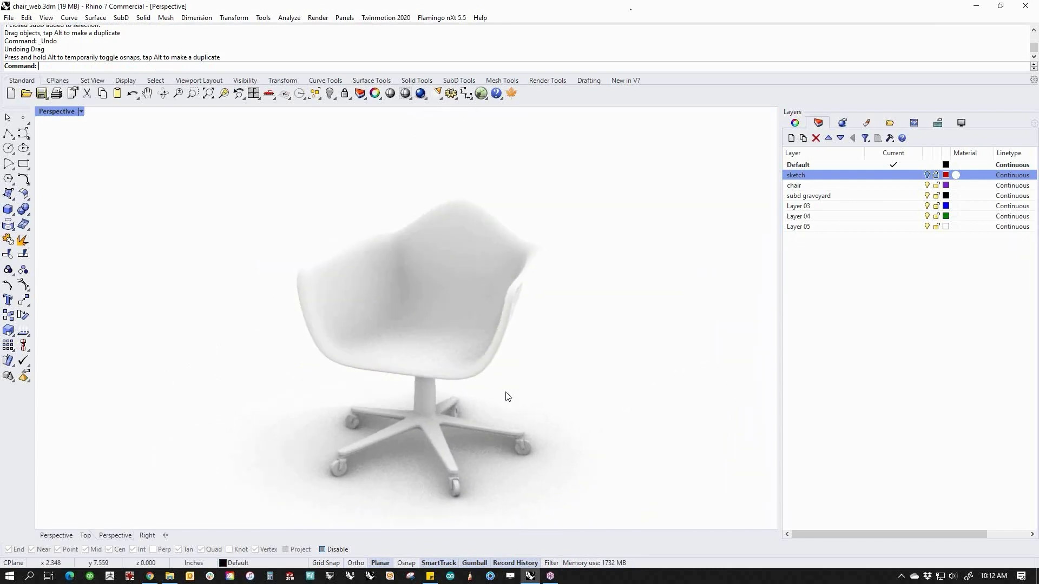